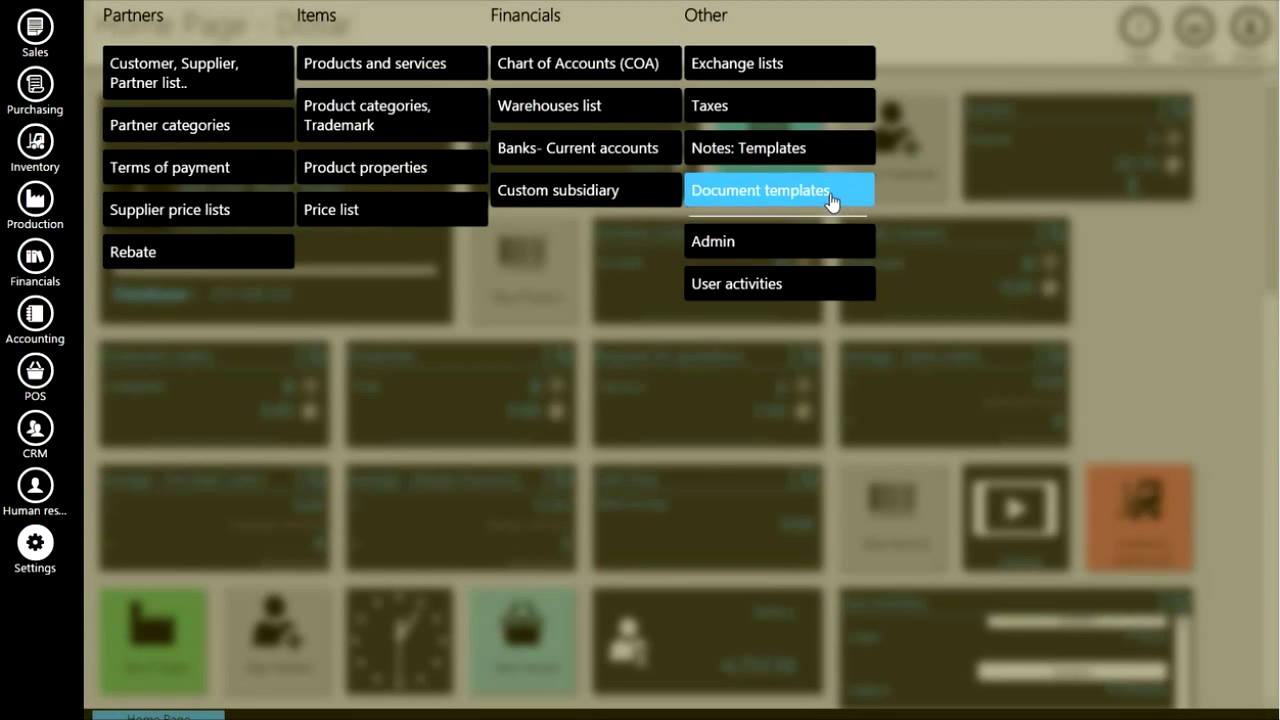
Show the Document templates list and scroll to the Invoice template
left_click(760, 190)
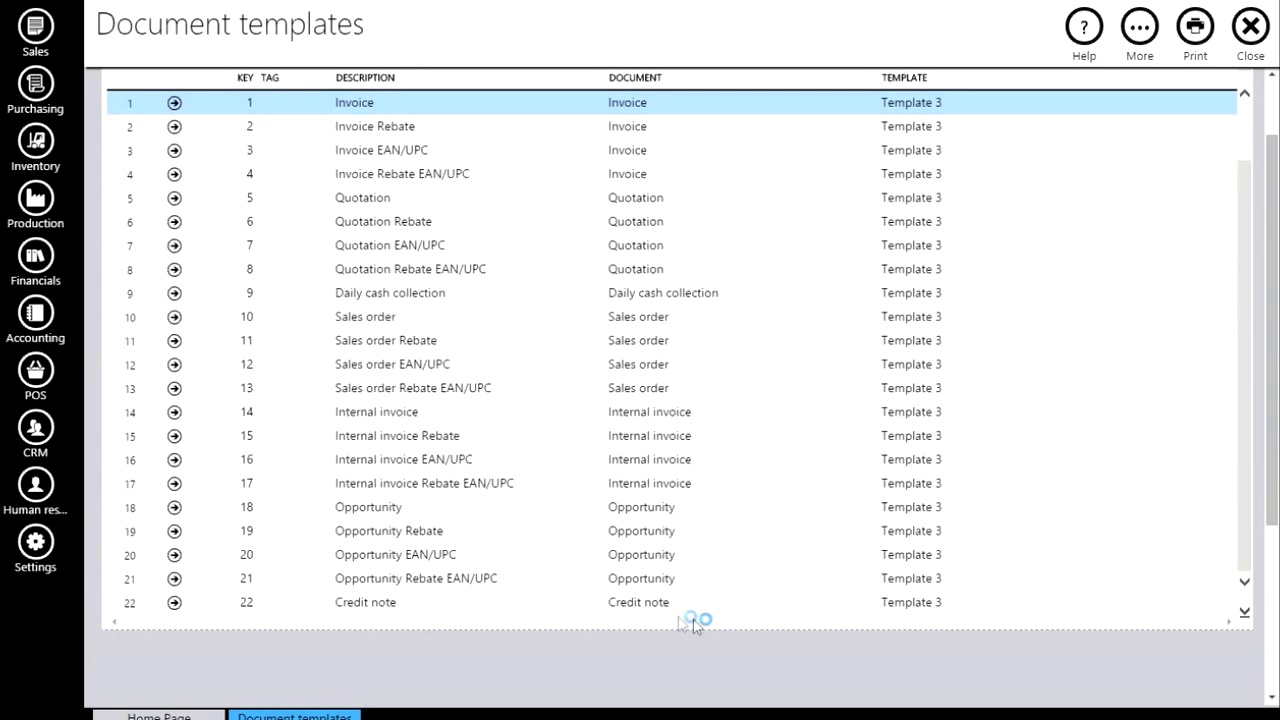
scroll("down", 3)
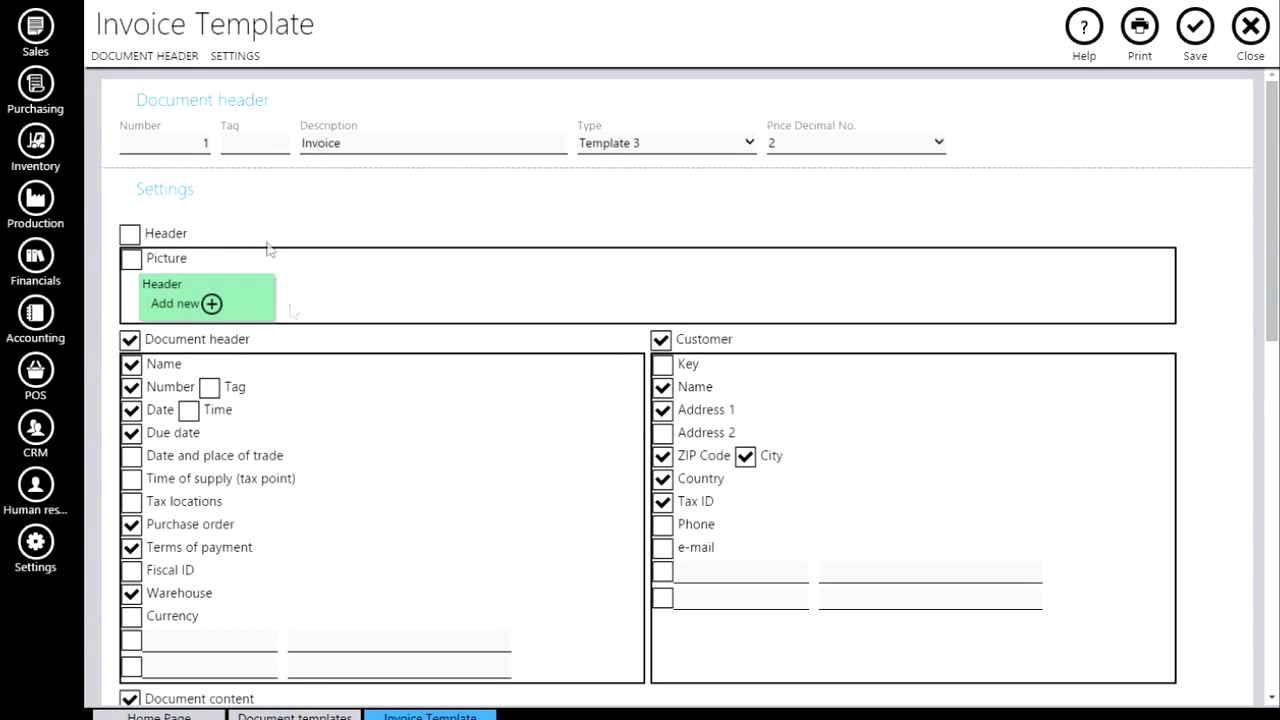
Add a header picture to the Invoice template by uploading the logo from the Pictures folder
left_click(210, 304)
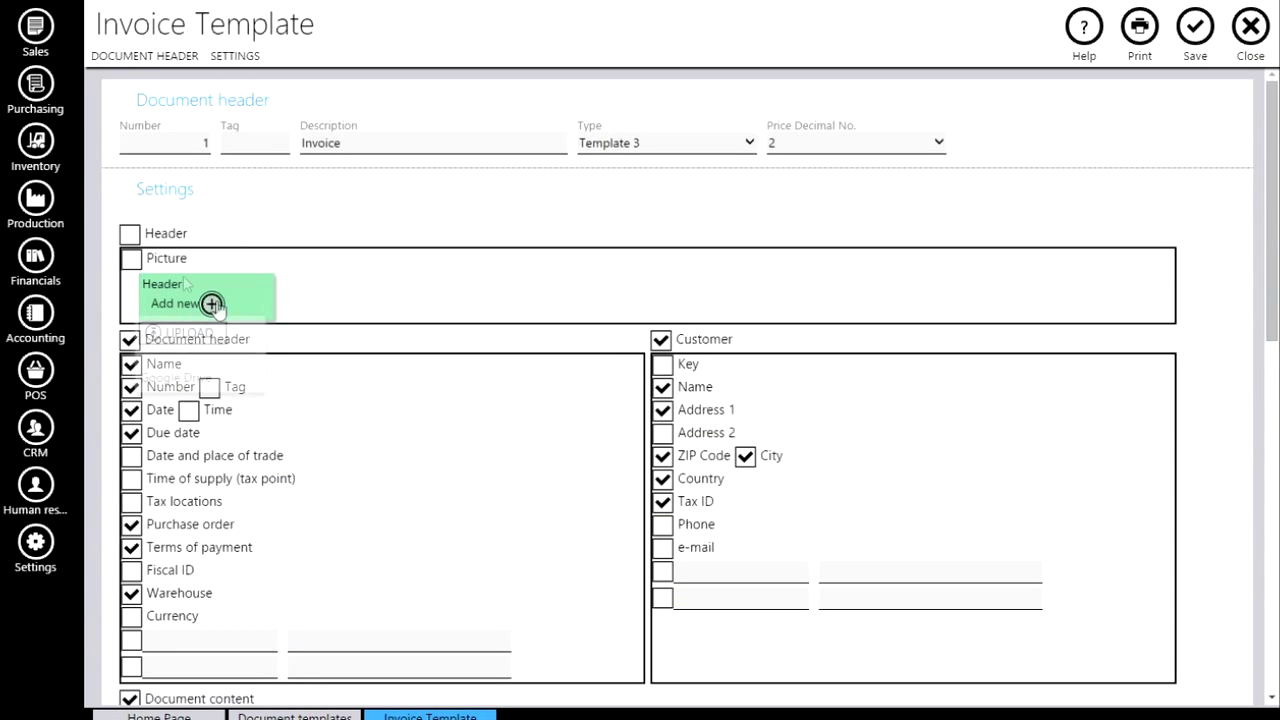
left_click(210, 304)
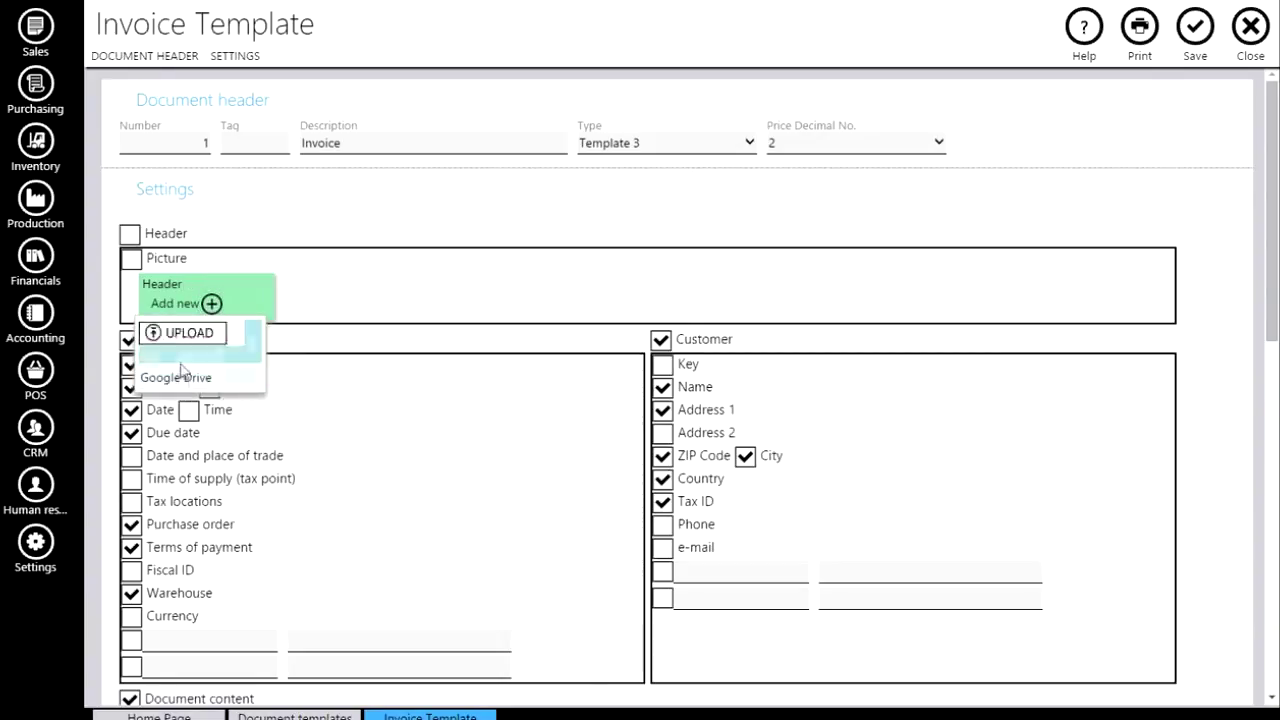
left_click(188, 332)
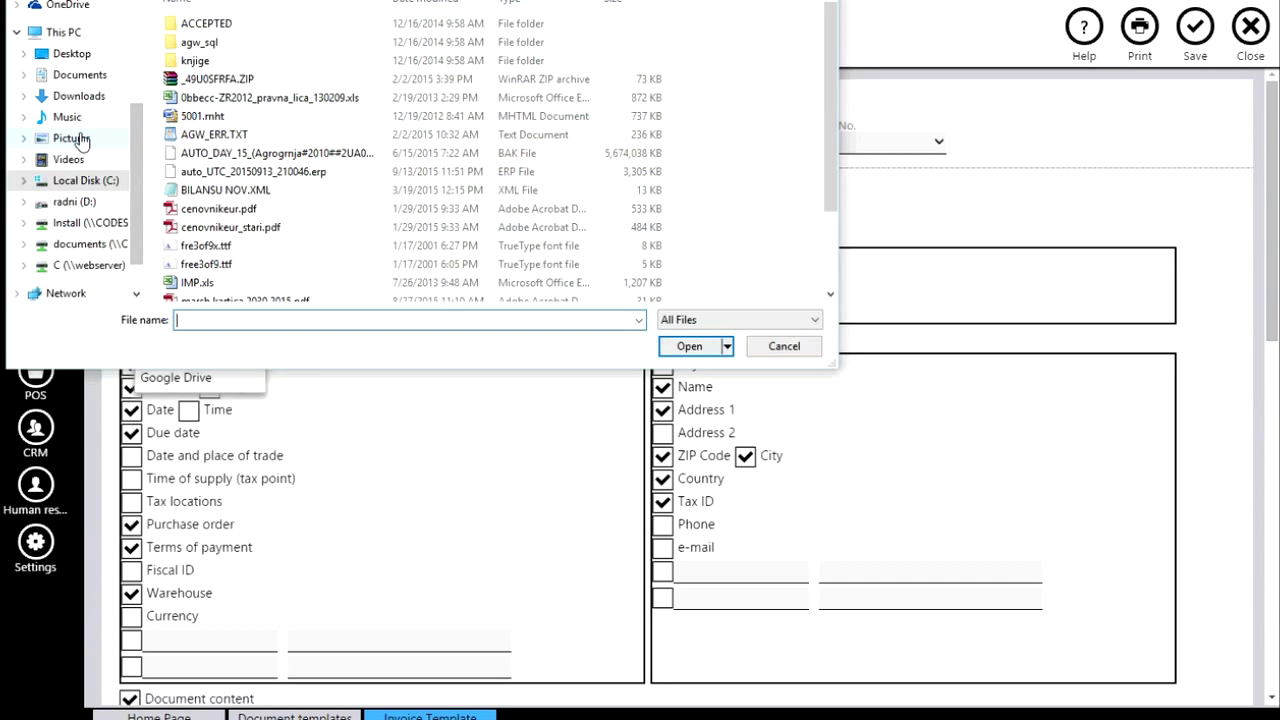
left_click(72, 138)
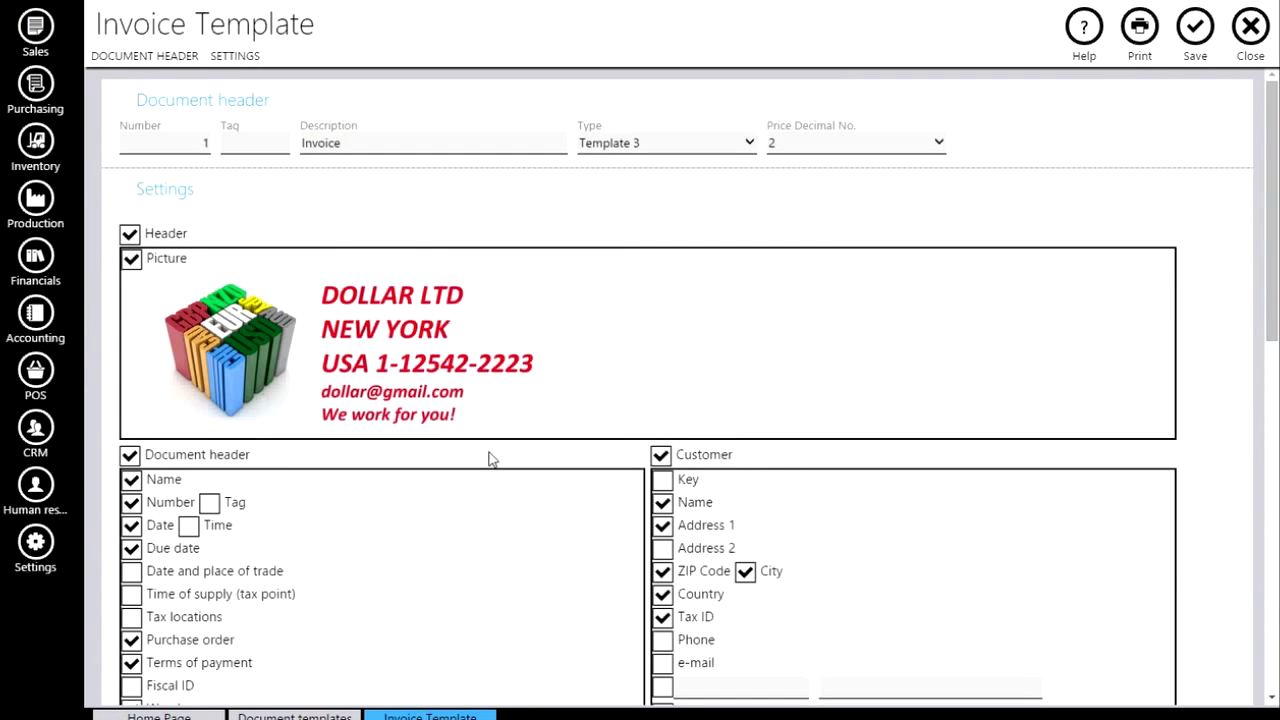
Review the Invoice template settings and save it with the new logo header
scroll("down", 3)
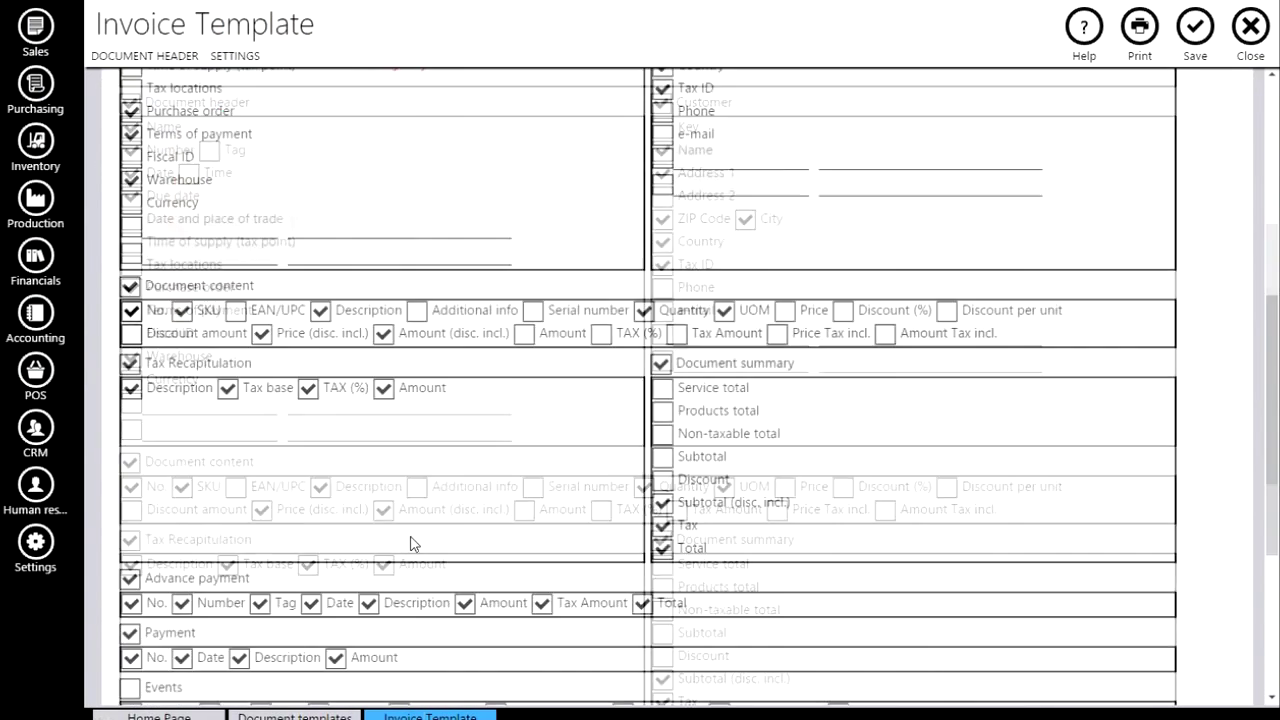
scroll("down", 3)
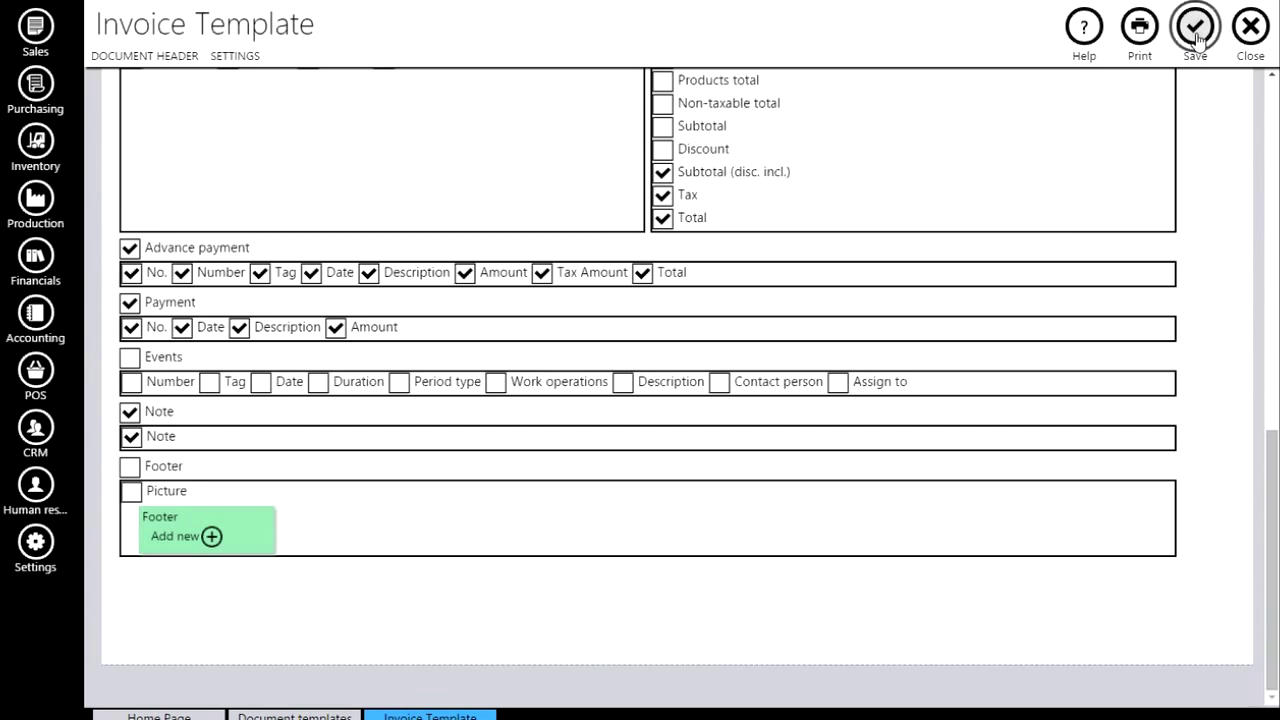
left_click(1194, 24)
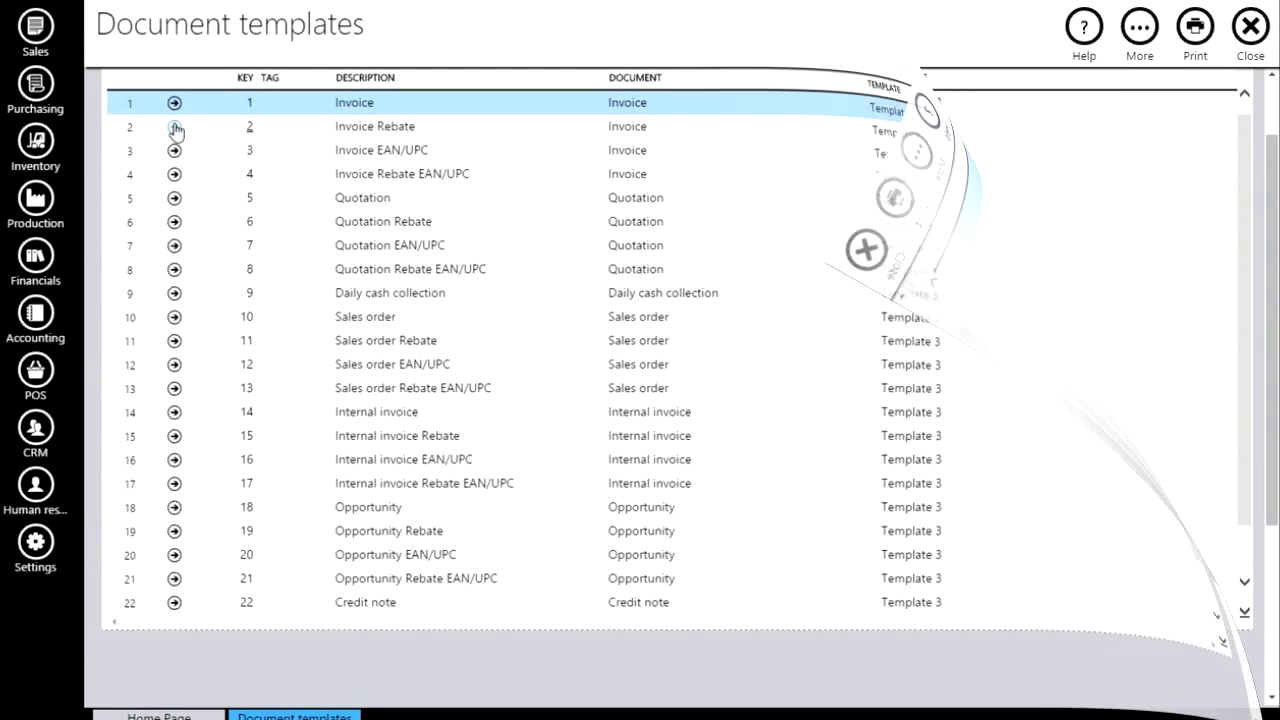
Give the Sales order template a header picture uploaded from LOGO.jpg
left_click(174, 316)
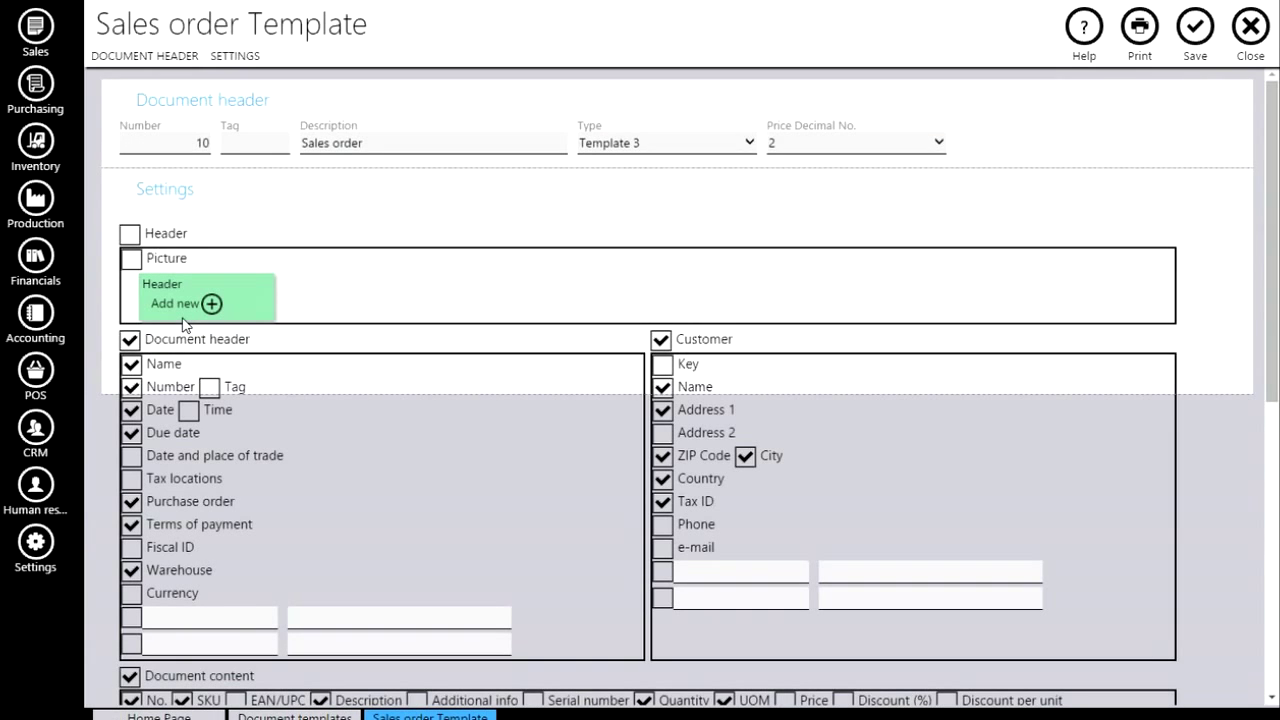
left_click(184, 304)
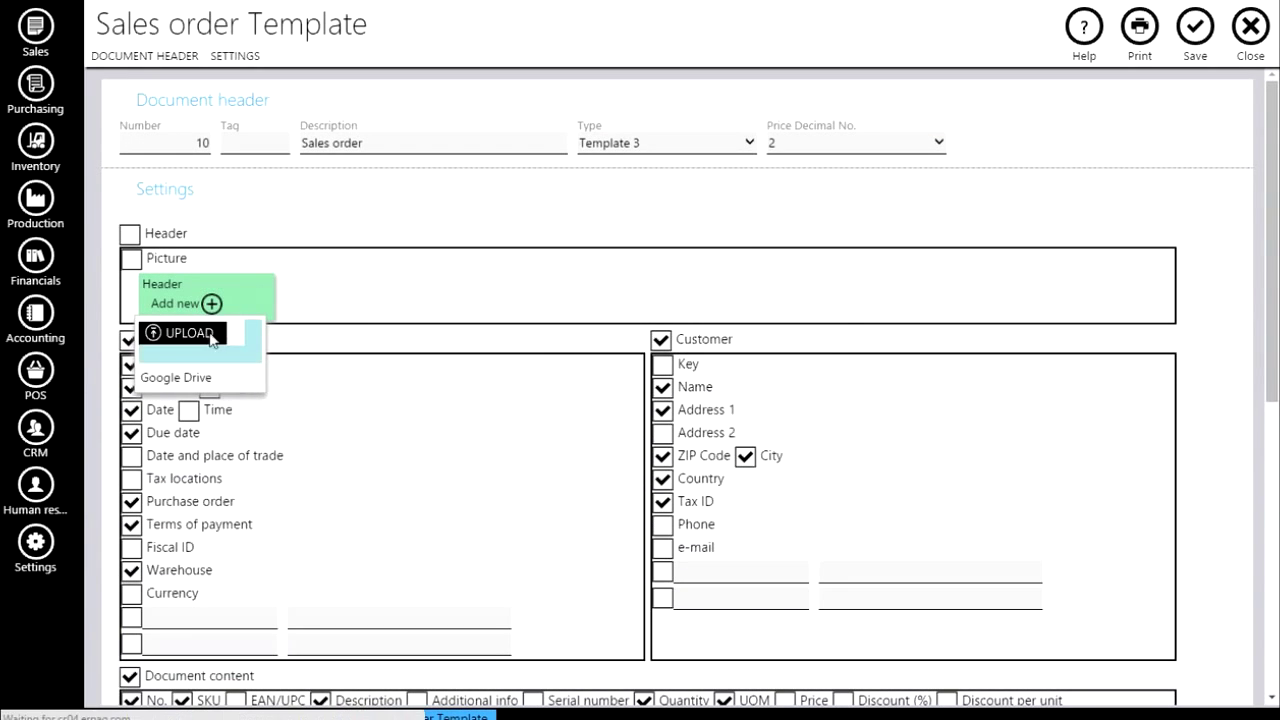
left_click(188, 332)
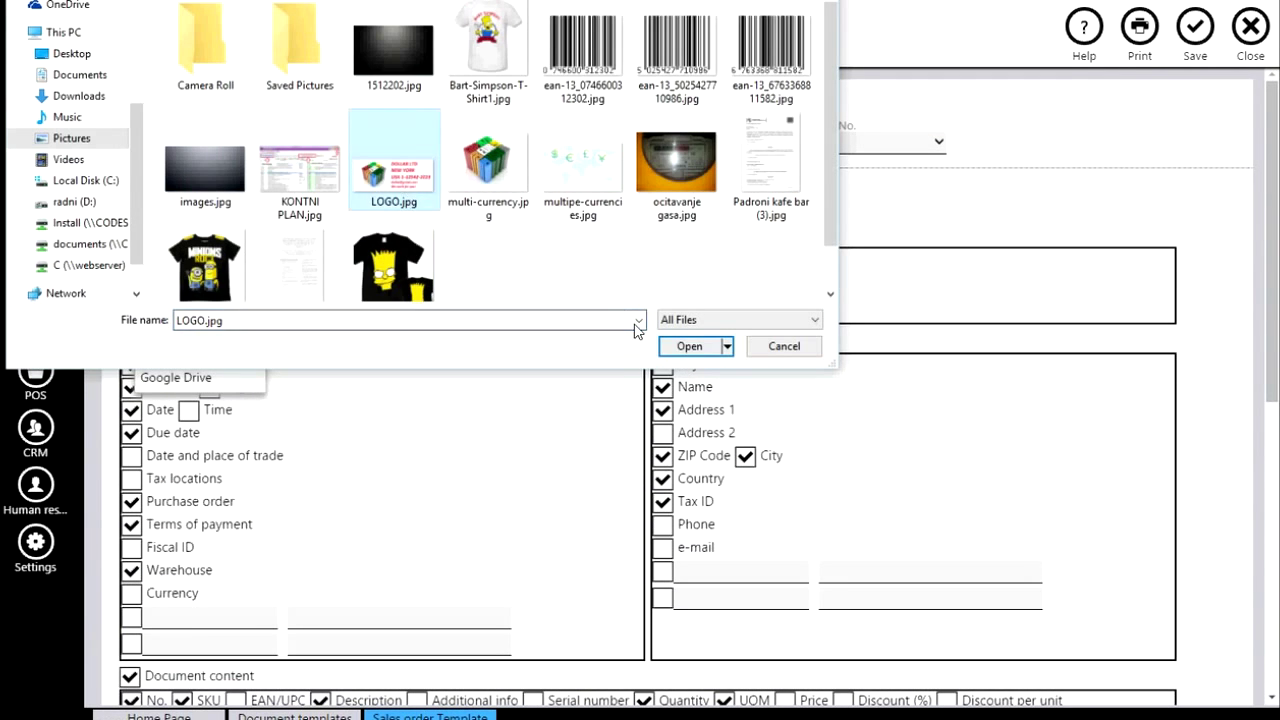
left_click(688, 346)
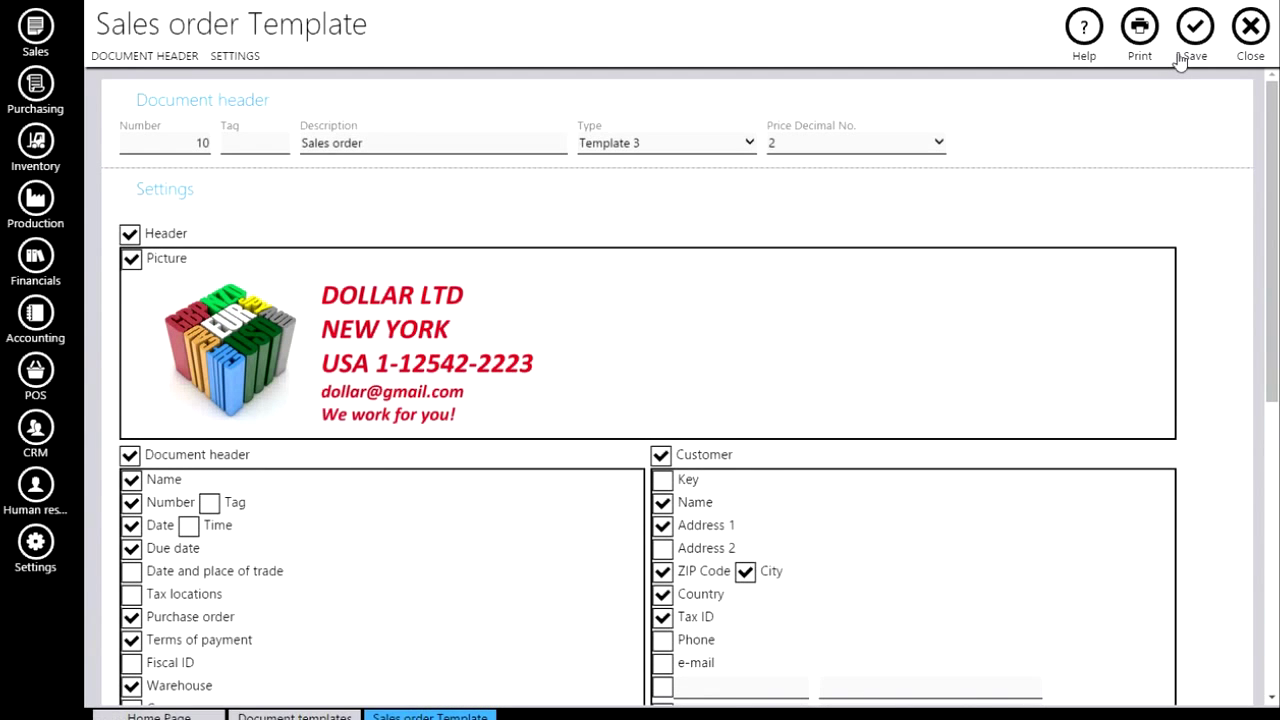
Save the Sales order template and close the Document templates list
left_click(1250, 28)
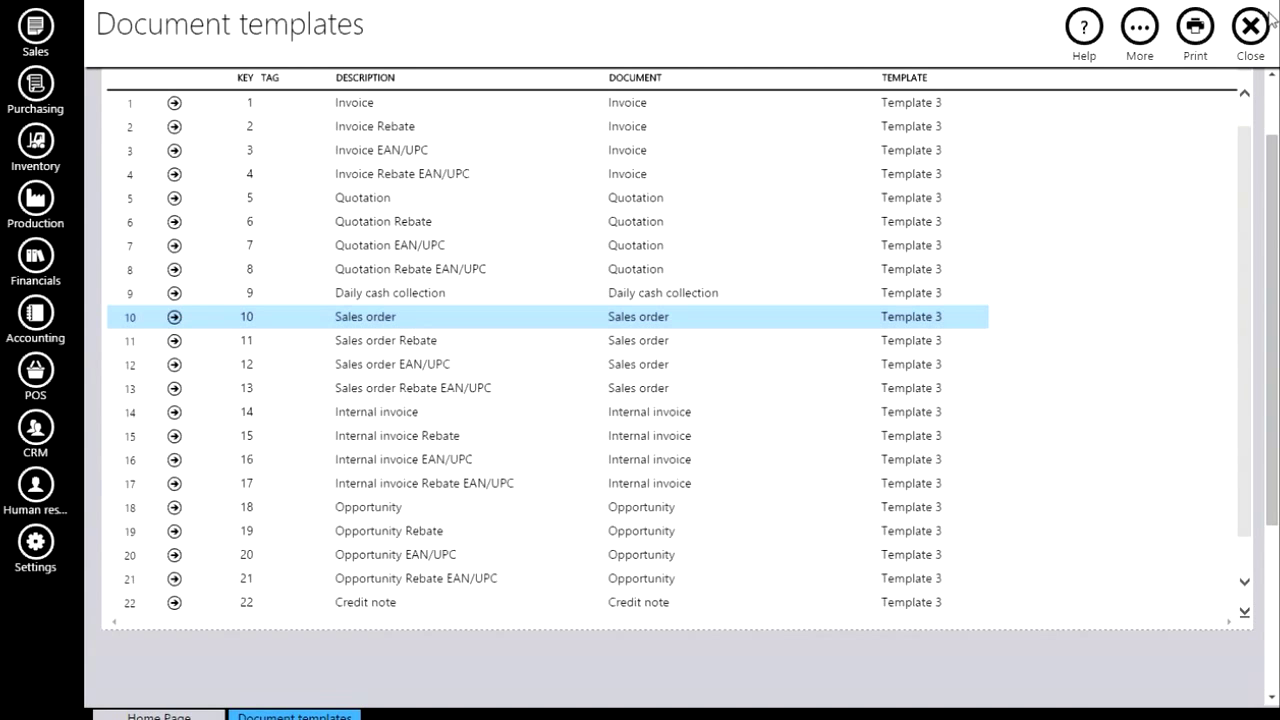
left_click(1248, 24)
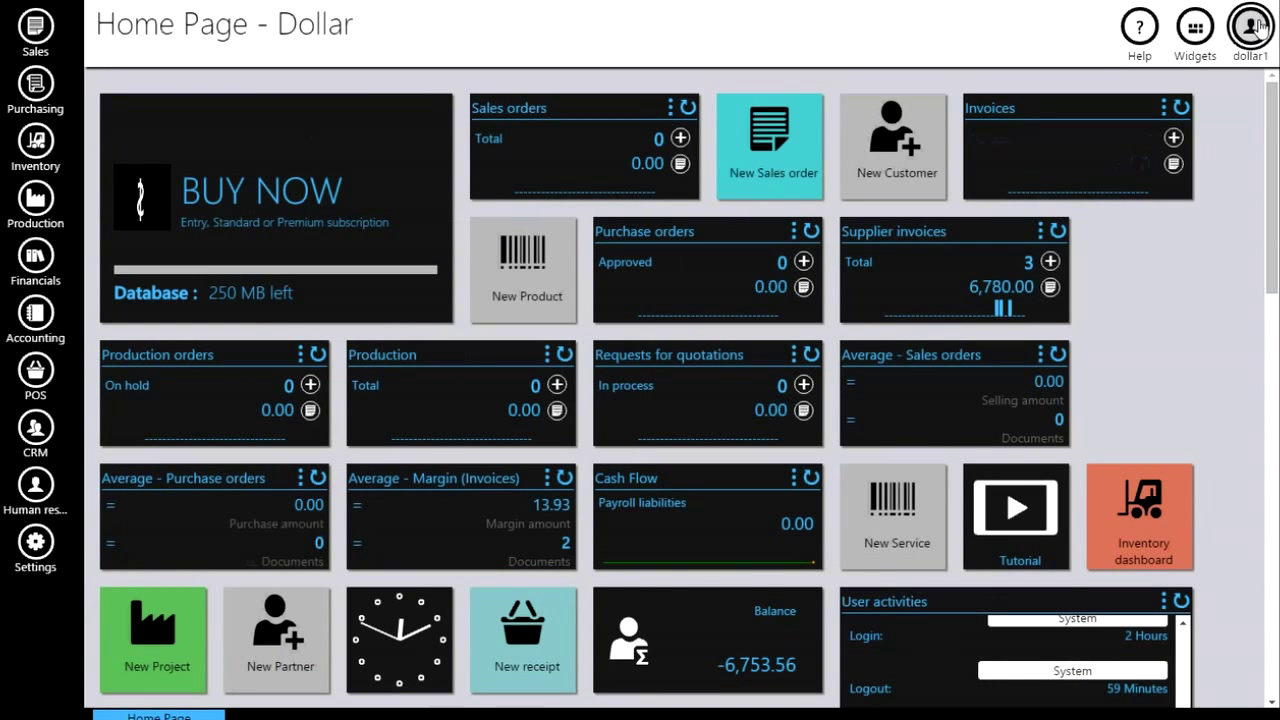
Create a new blank invoice (000004) from Sales > Invoicing > Invoices
left_click(34, 30)
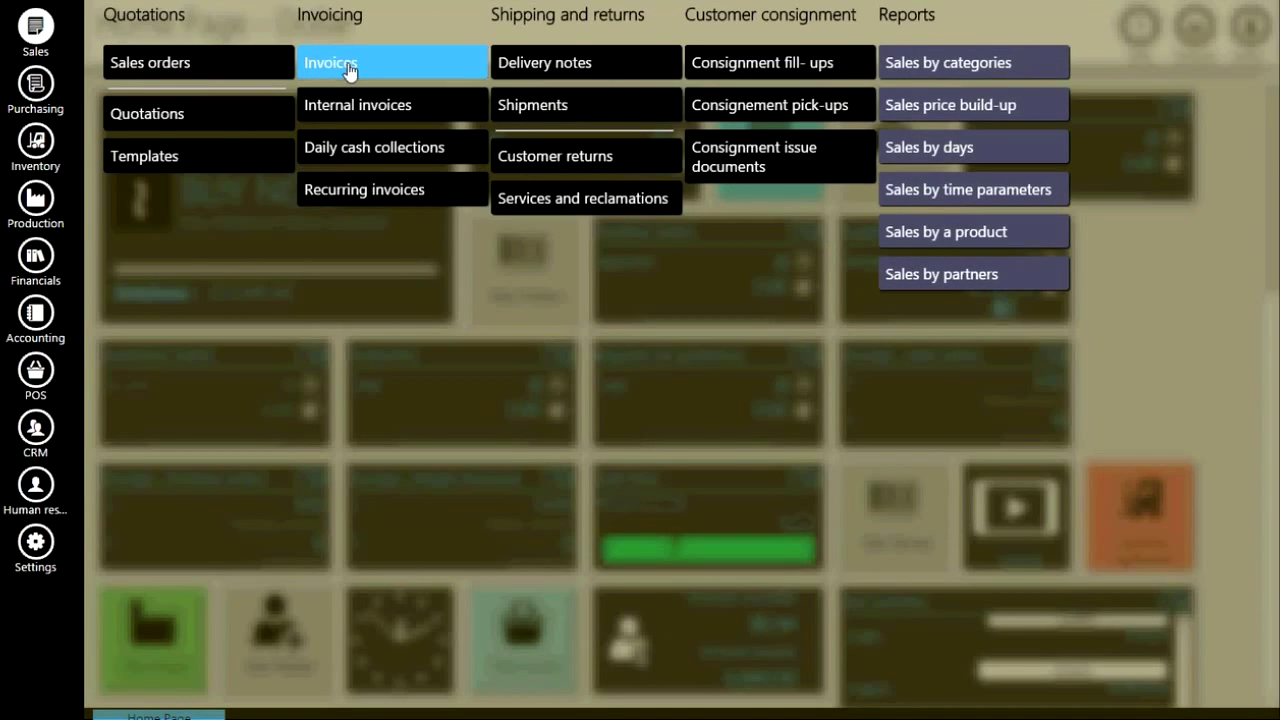
left_click(332, 62)
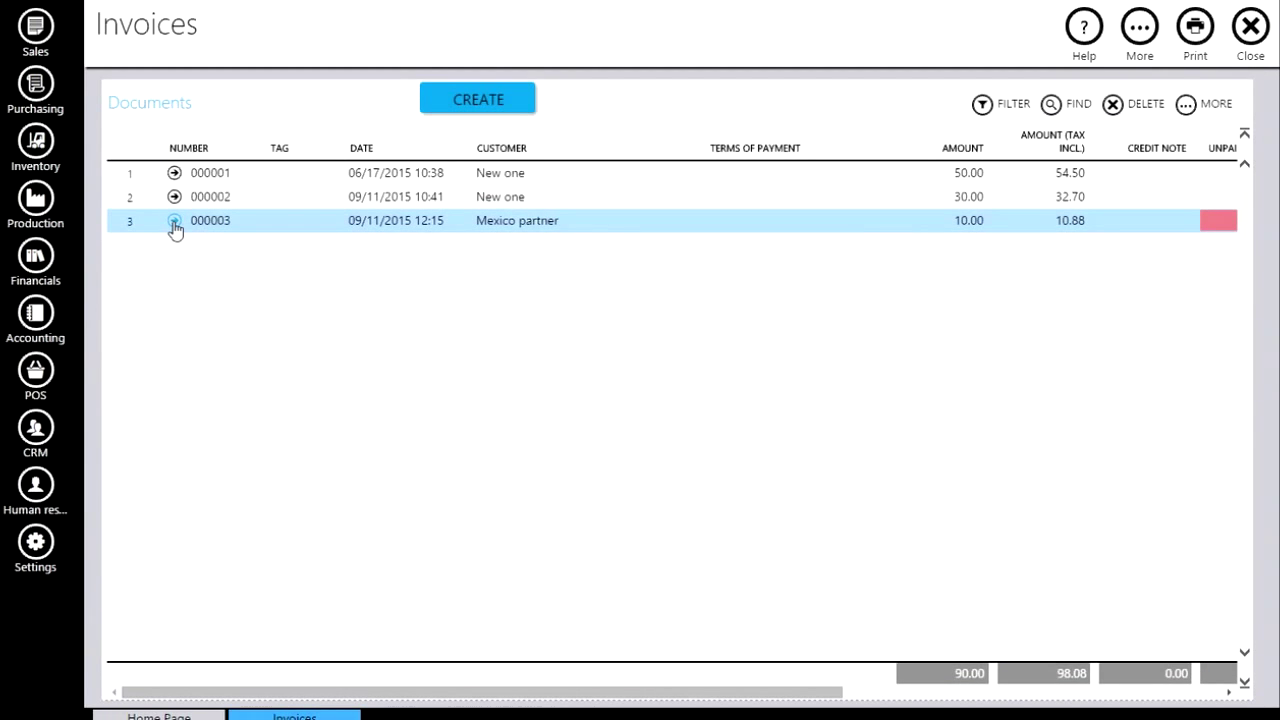
mouse_move(464, 112)
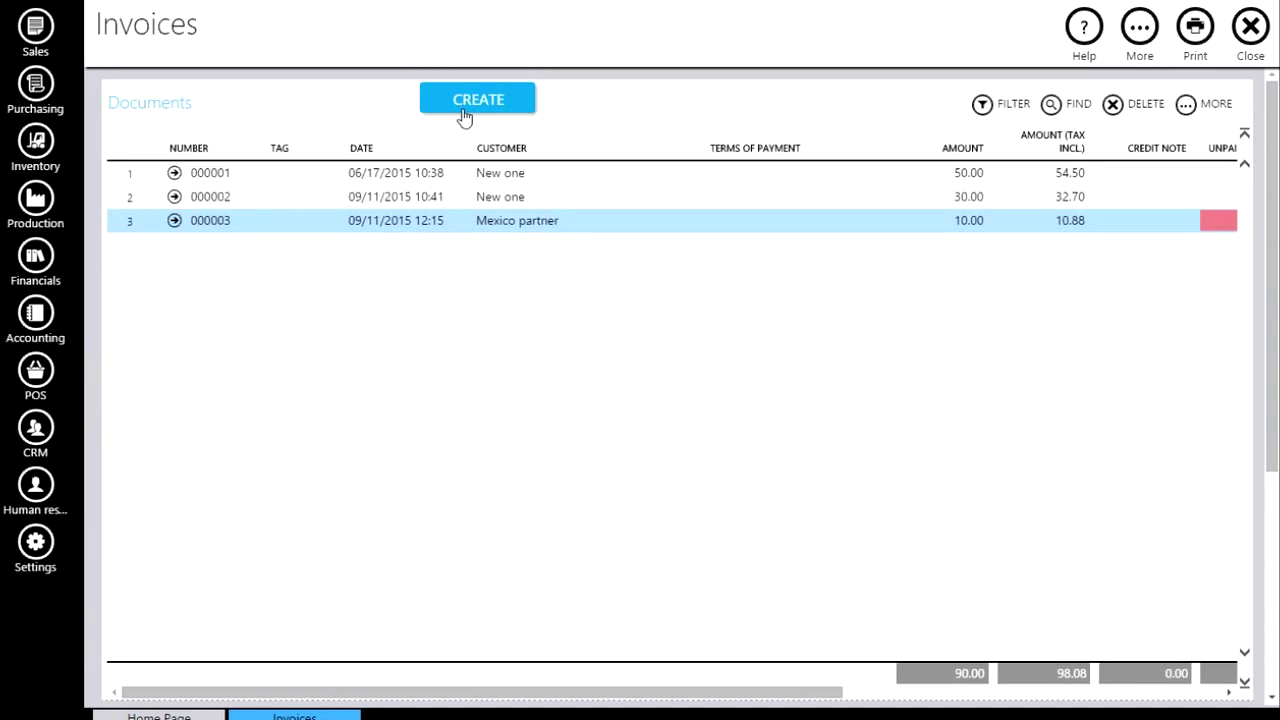
left_click(476, 98)
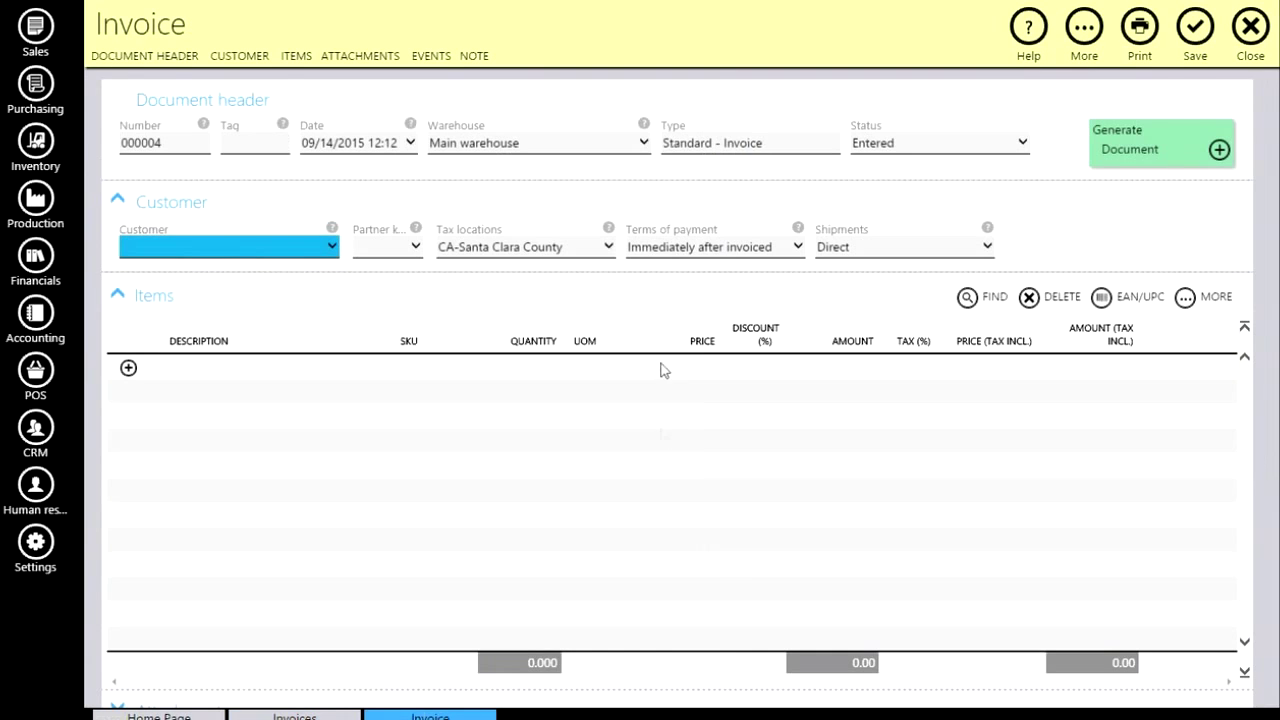
Bill customer 'New one' for 10 Minions shirt - black L, totalling 109.00
left_click(228, 246)
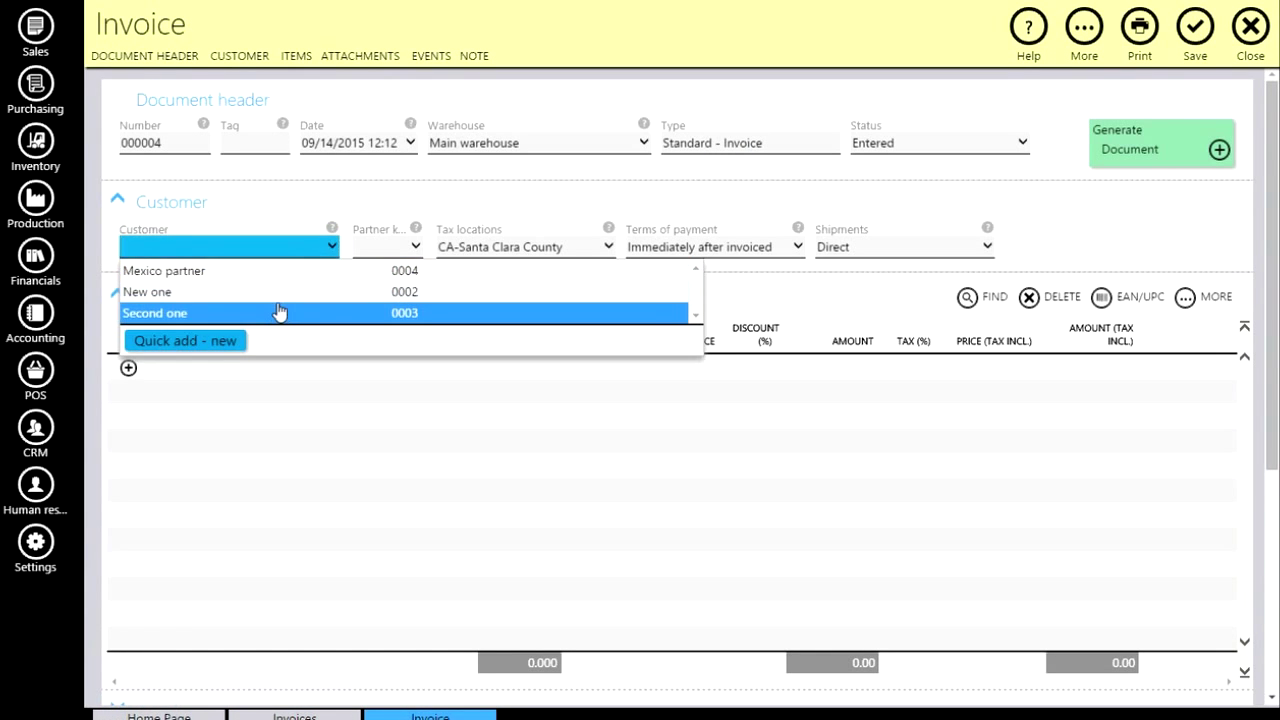
left_click(146, 292)
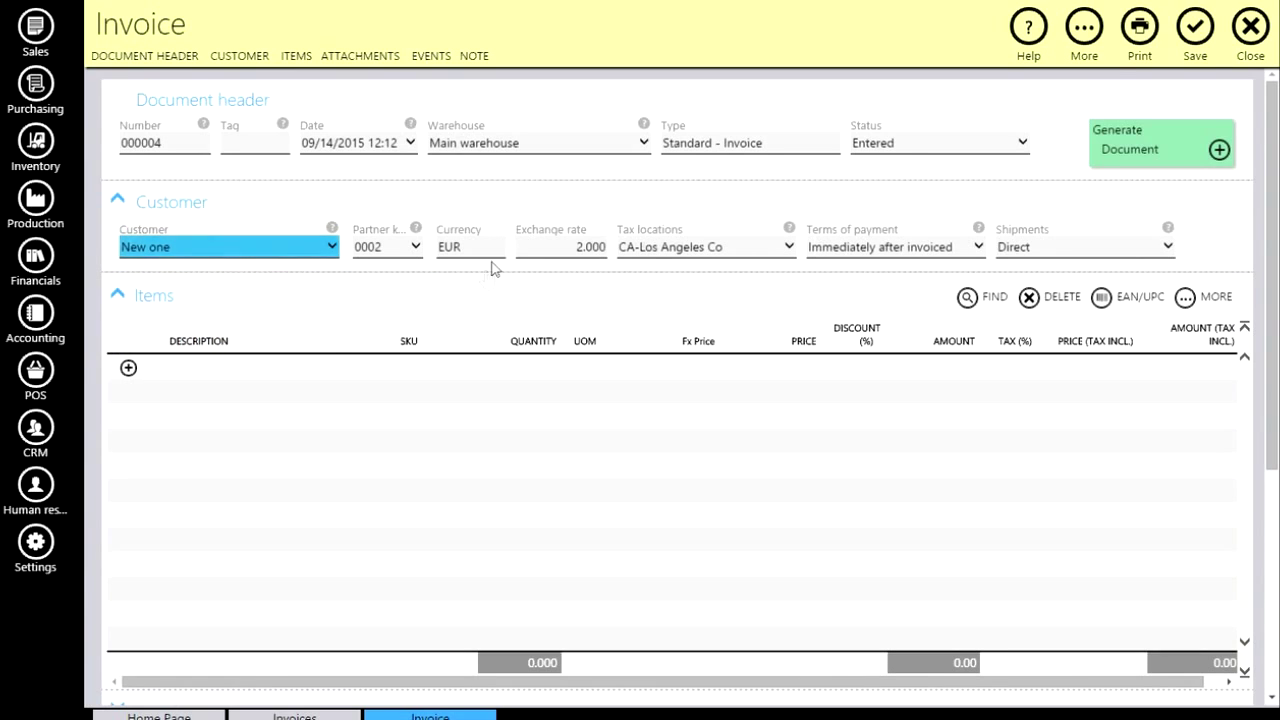
left_click(276, 368)
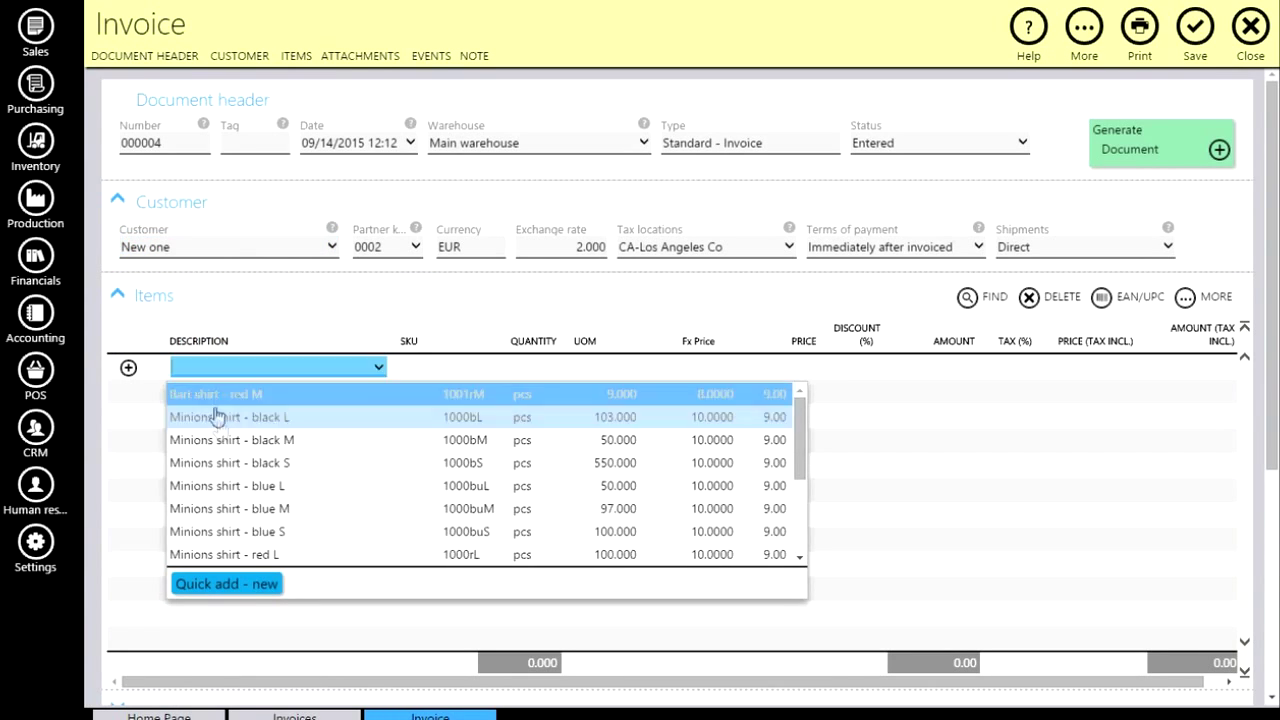
left_click(232, 418)
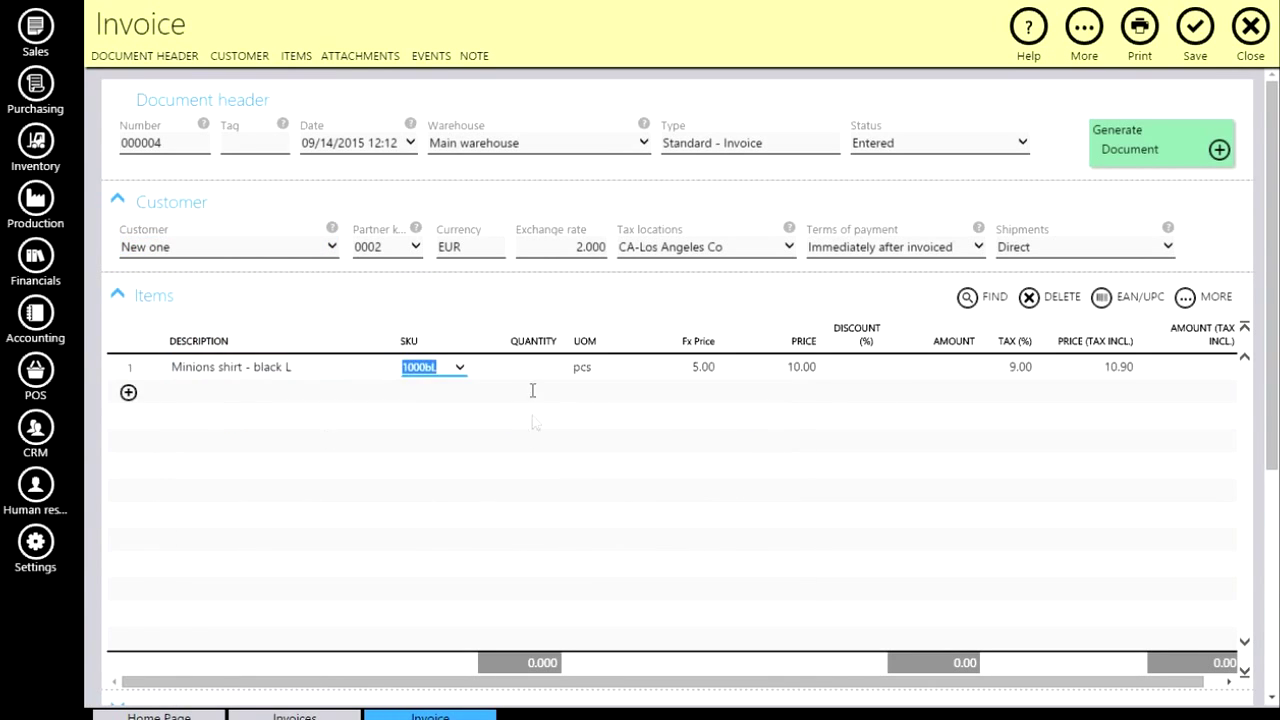
left_click(518, 366)
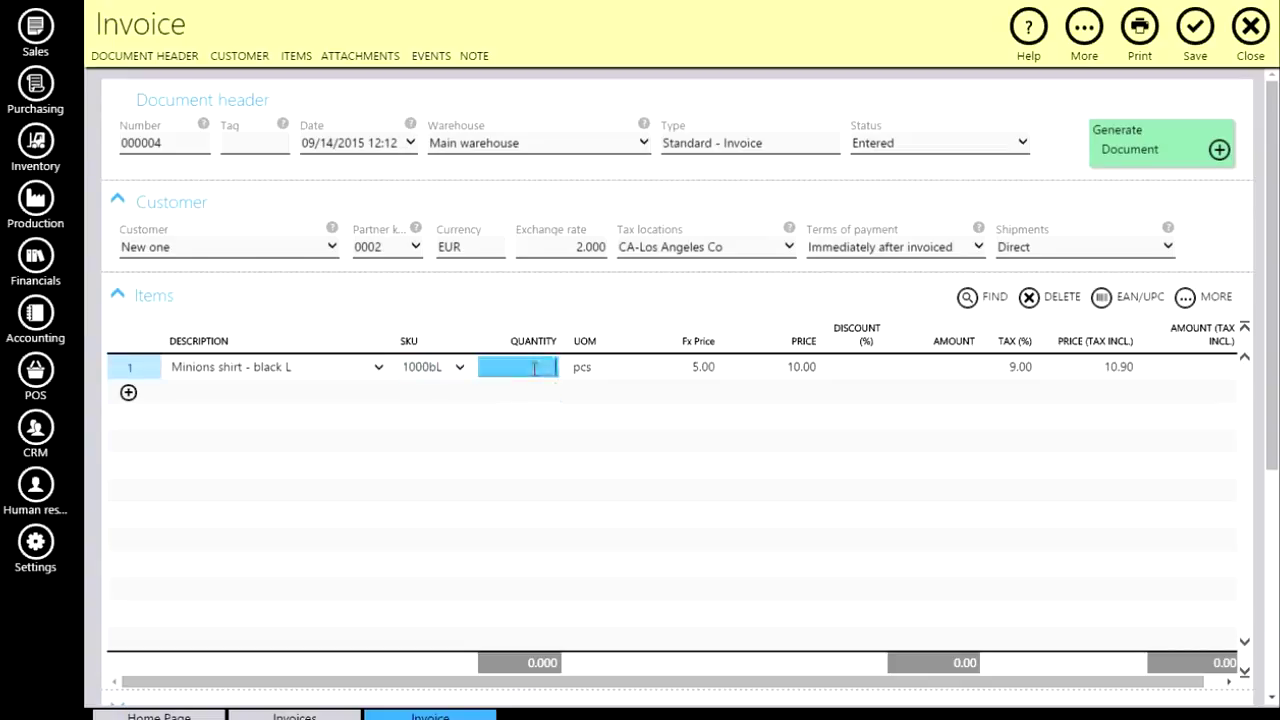
type("10.000")
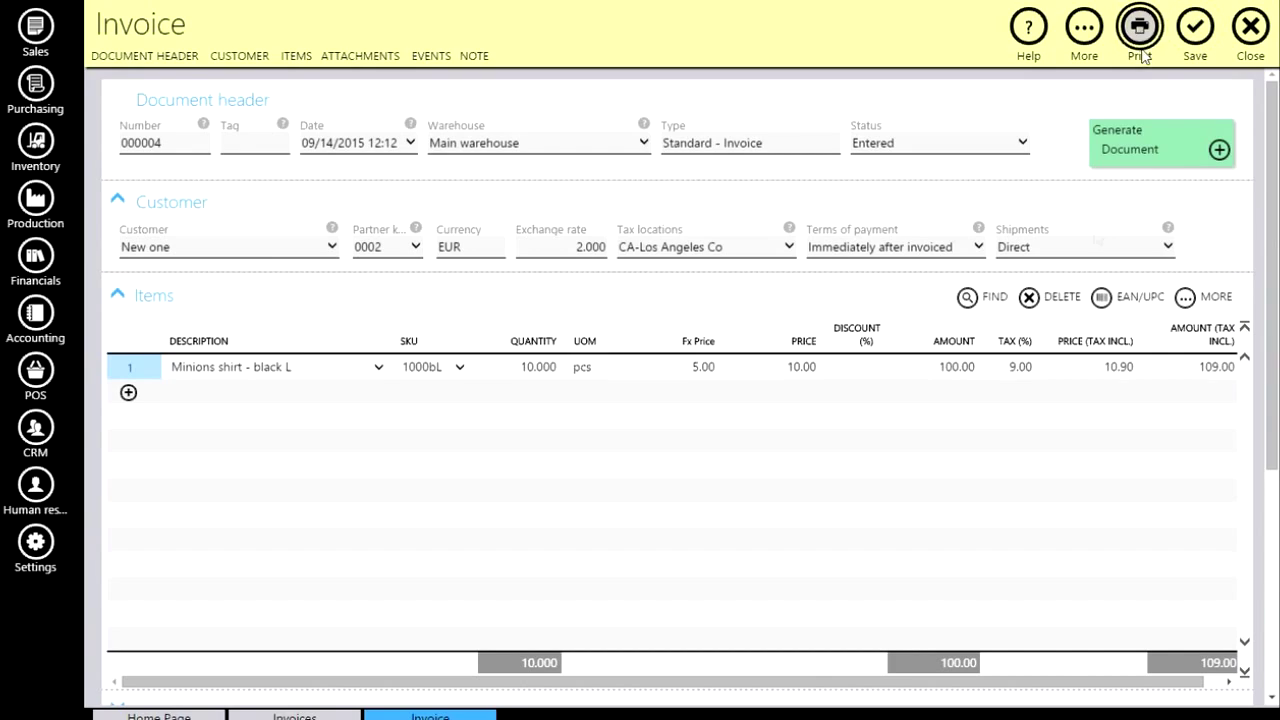
Print the invoice, preview the report with the DOLLAR LTD logo, then close it
left_click(1140, 26)
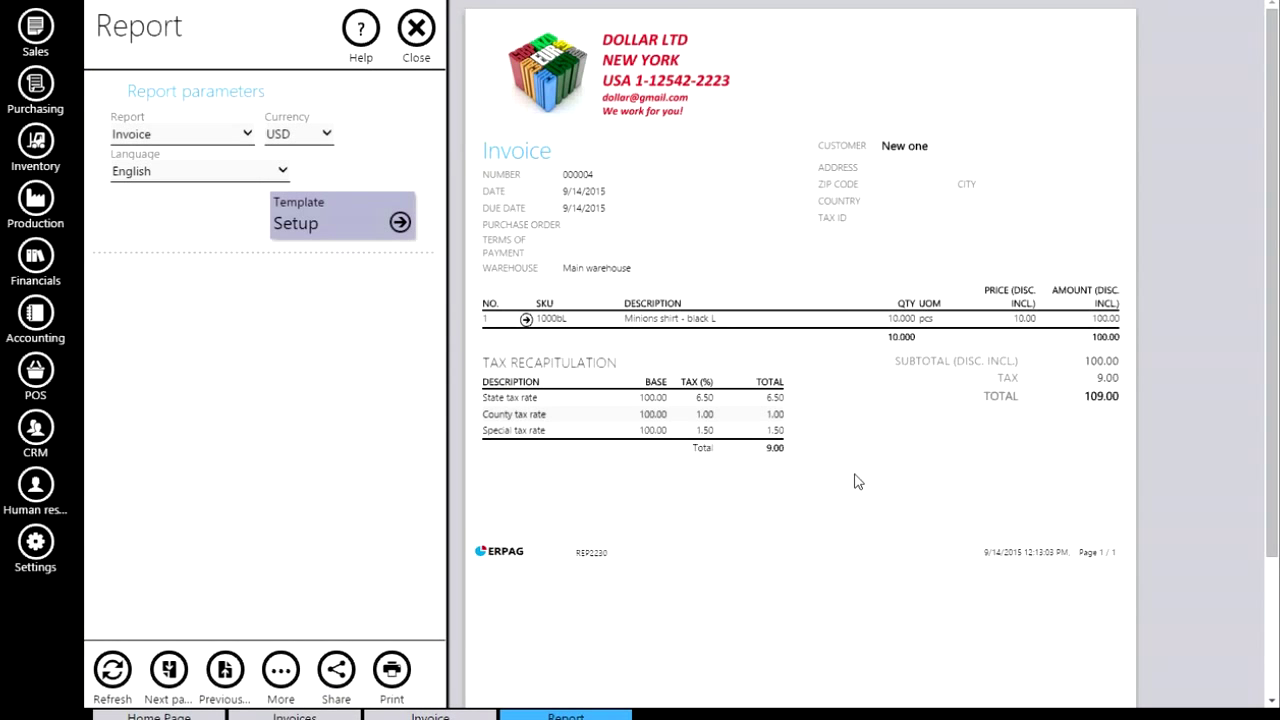
mouse_move(490, 90)
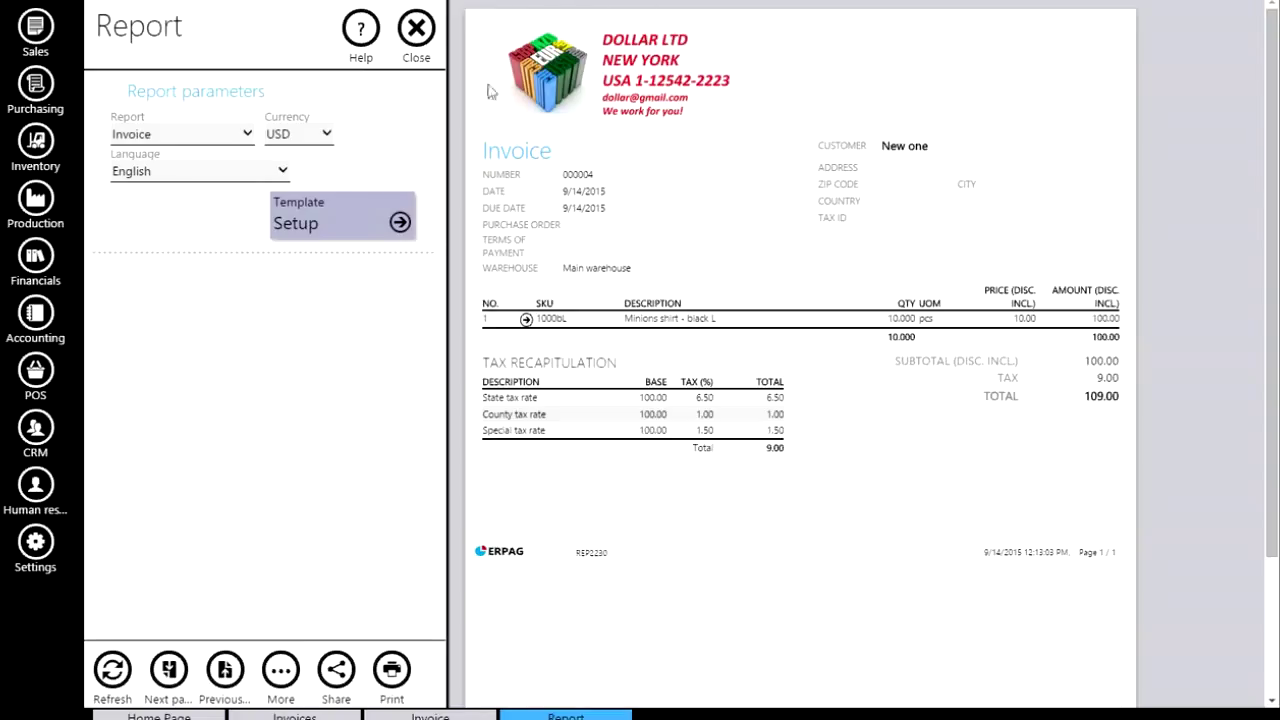
mouse_move(676, 424)
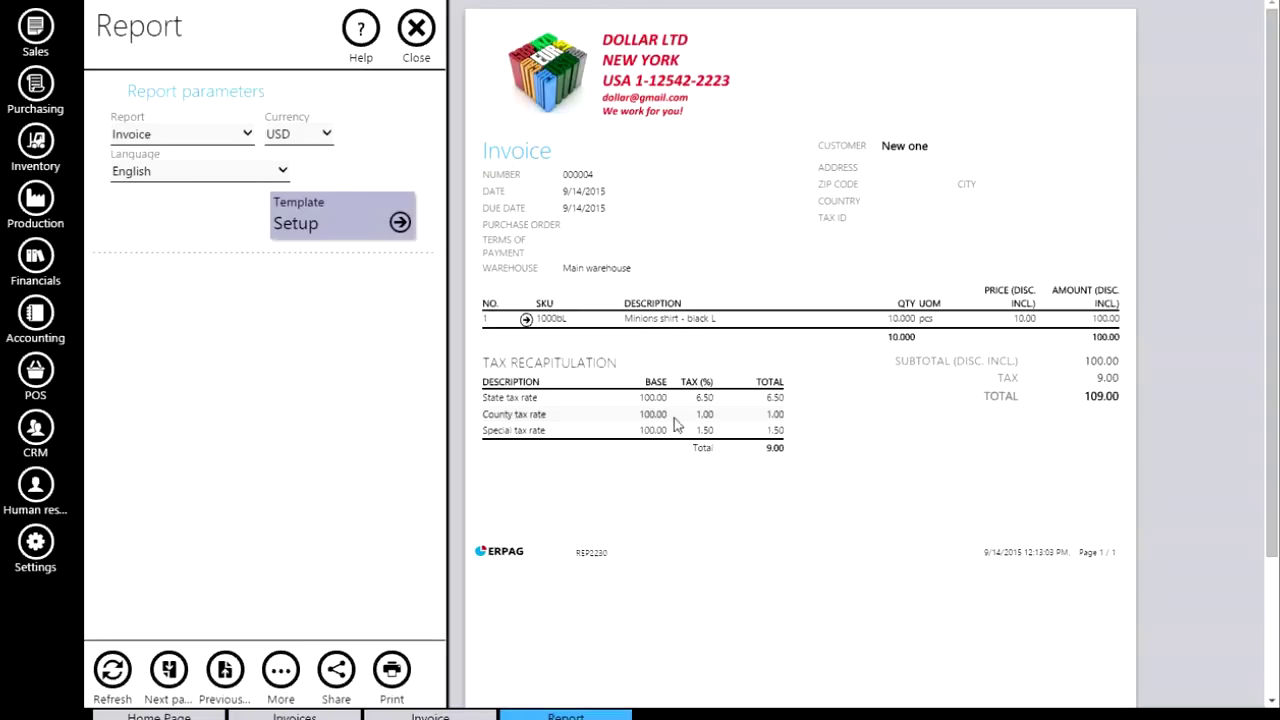
mouse_move(1212, 4)
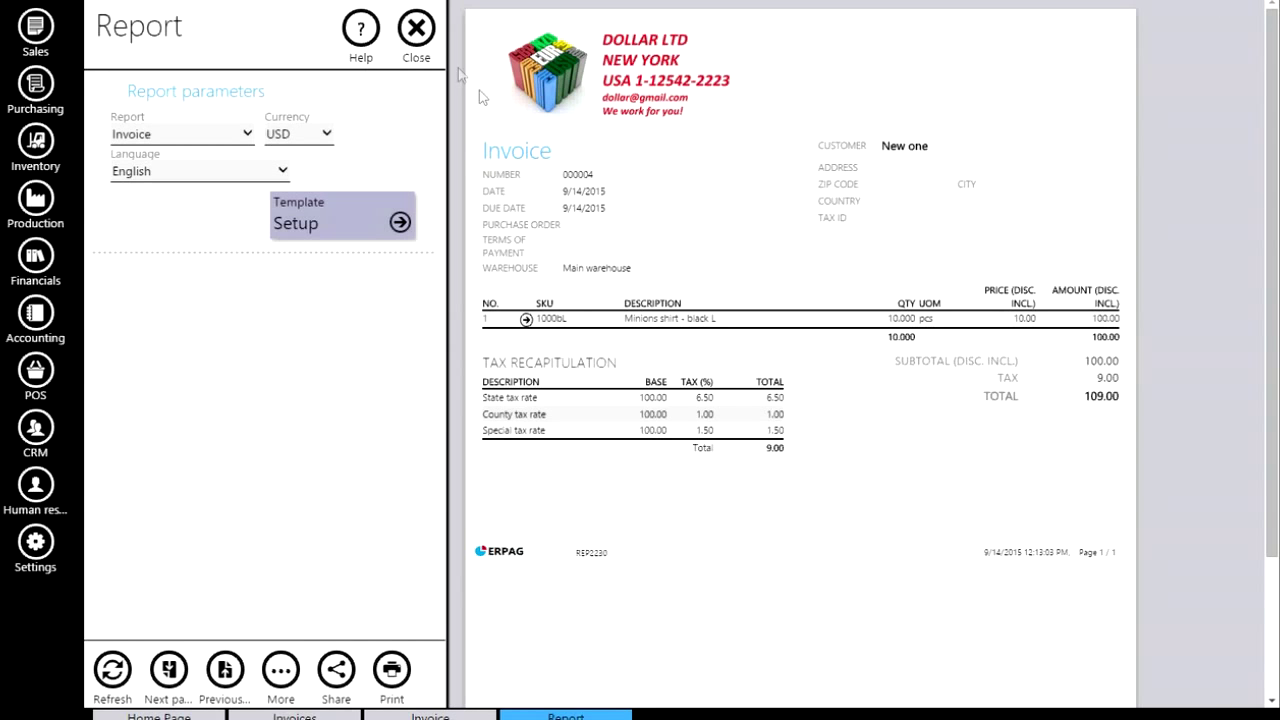
left_click(416, 28)
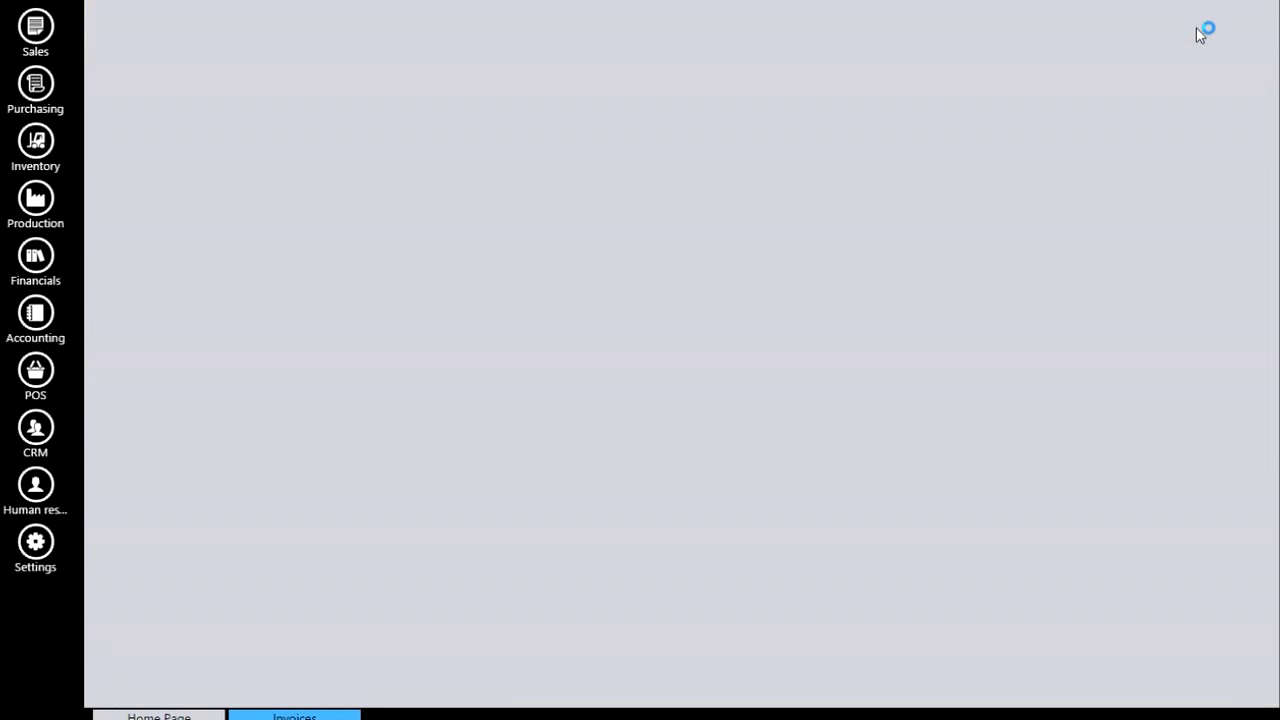